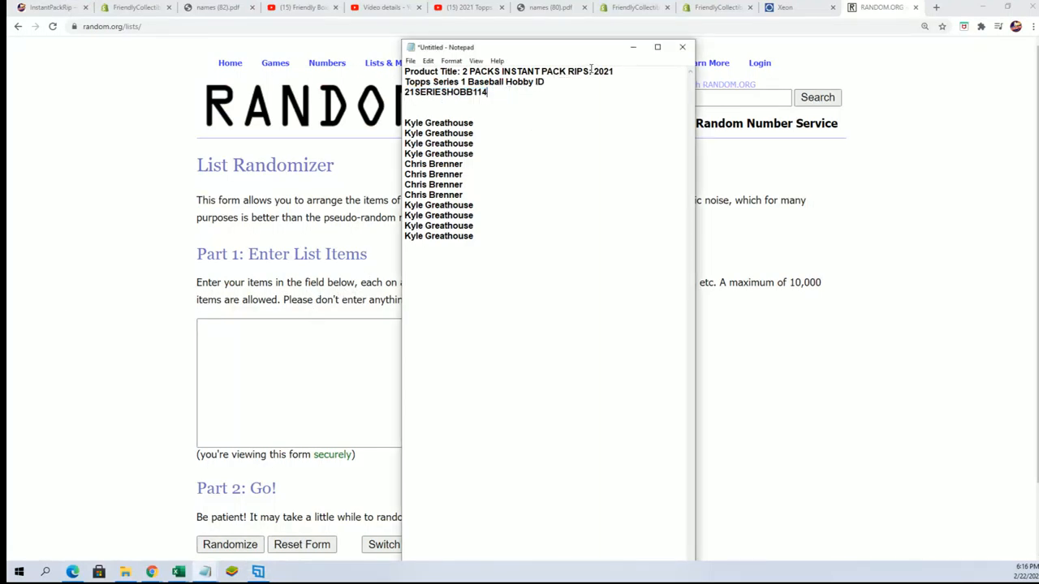
# - Select the twelve name lines in Notepad, below the 2021 Topps Series 1 pack rip title
pyautogui.moveTo(595, 71); pyautogui.dragTo(488, 92)
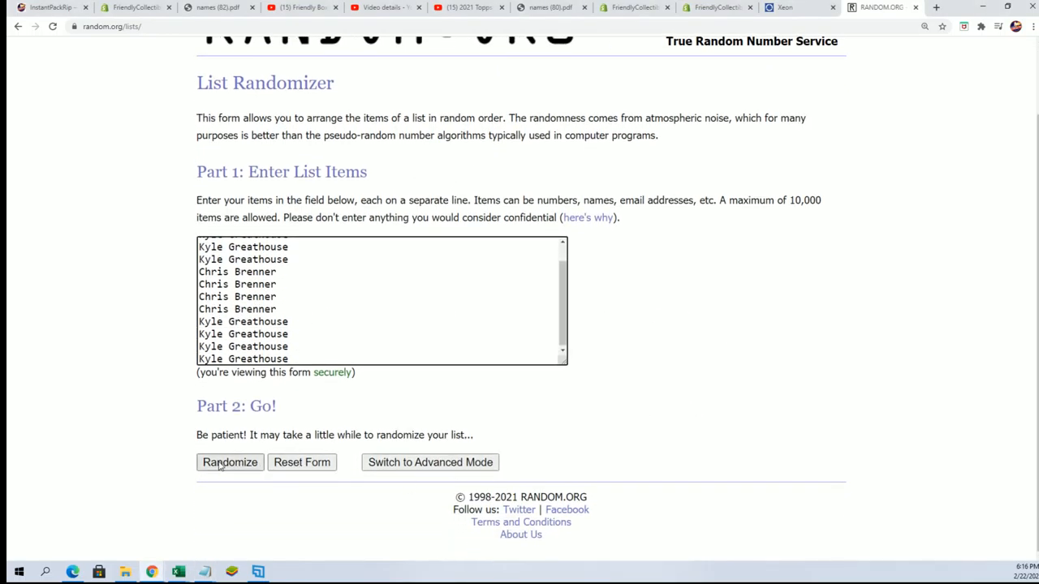
# - Randomize the twelve-name list, then reshuffle it with Again! until it reaches five randomizations
pyautogui.click(230, 461)
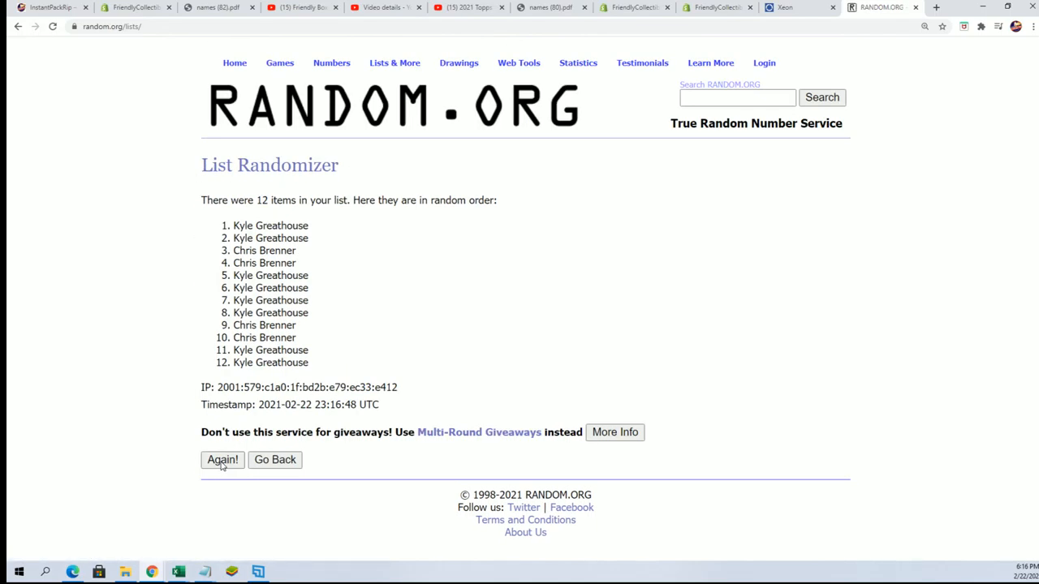
pyautogui.click(223, 459)
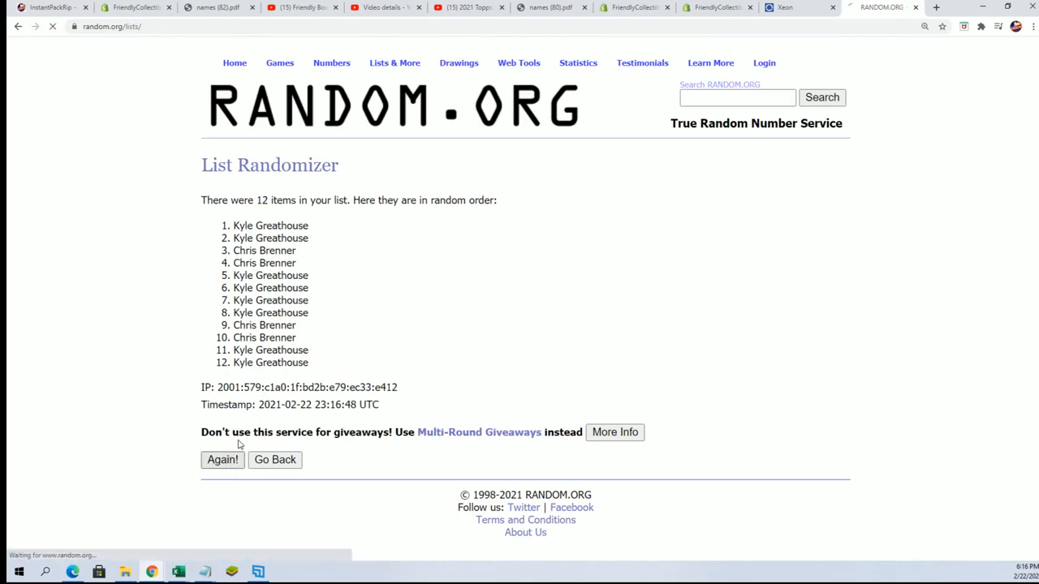
pyautogui.click(223, 460)
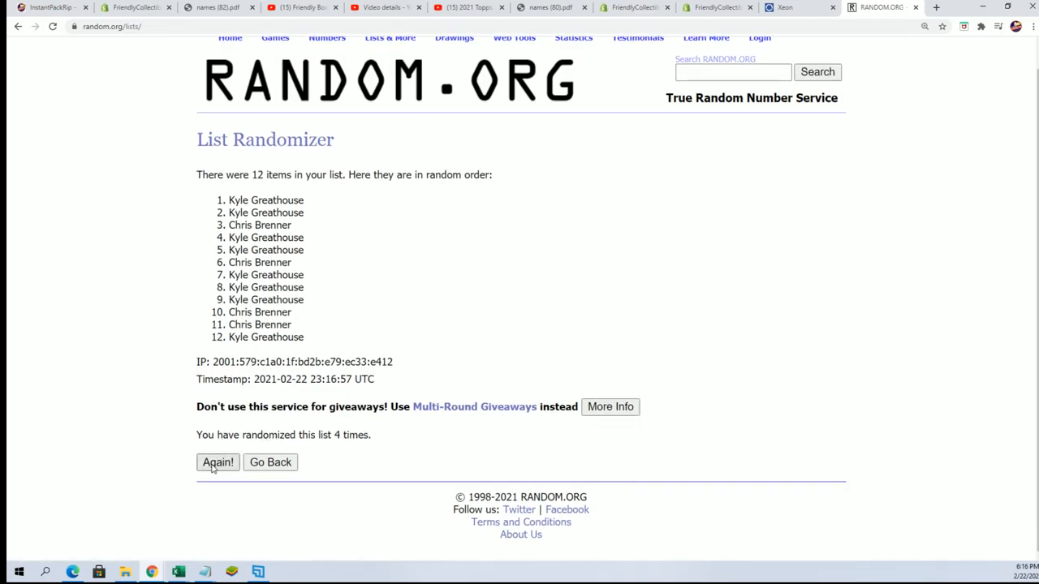
pyautogui.click(218, 462)
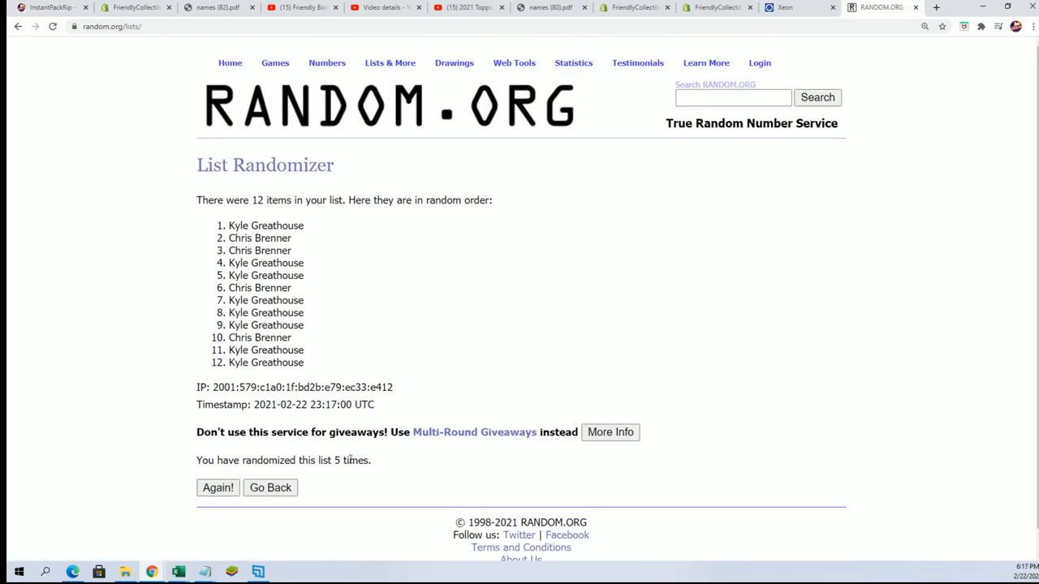
pyautogui.click(217, 487)
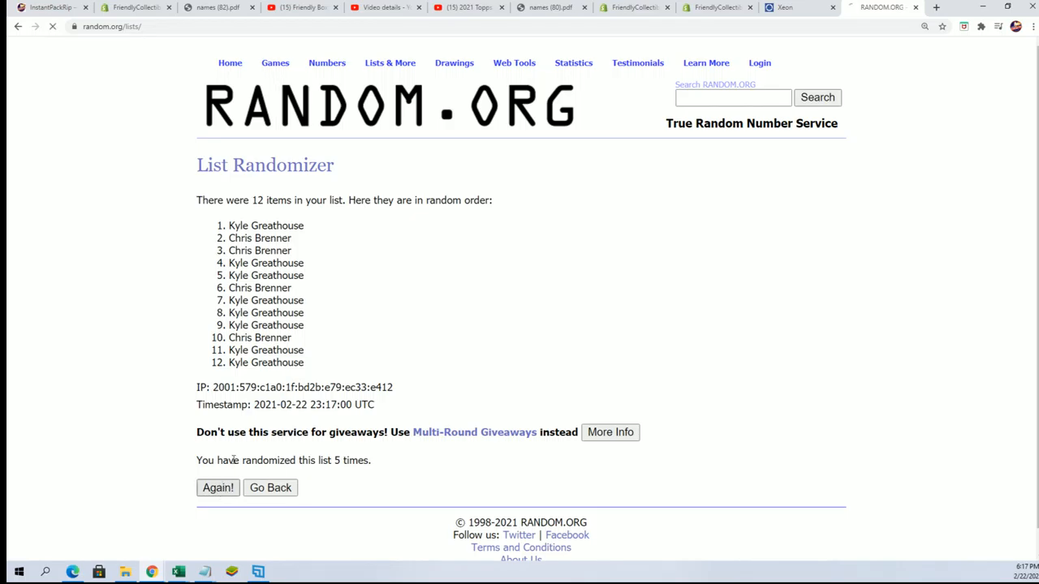
pyautogui.click(218, 488)
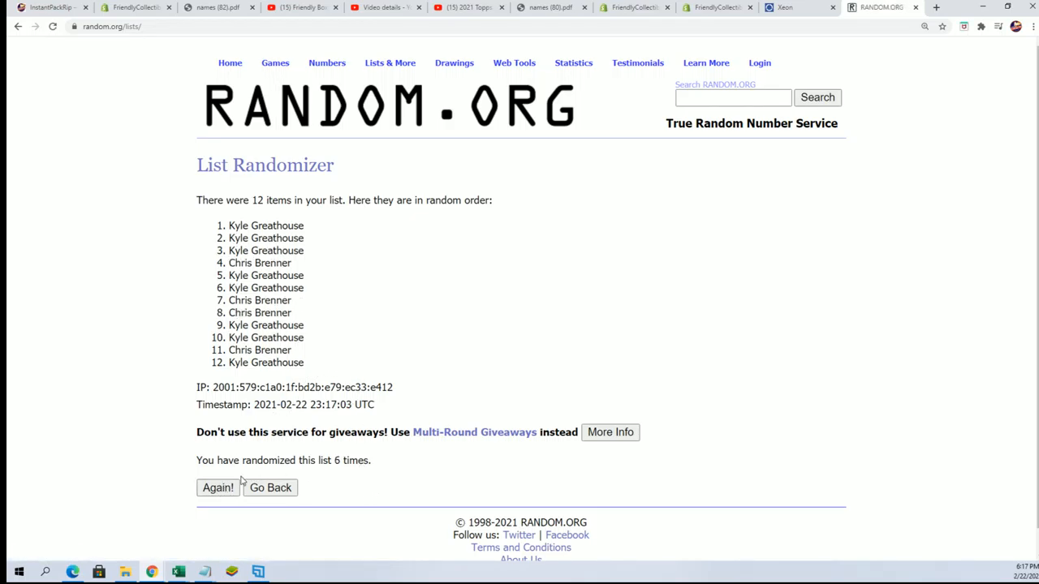
pyautogui.click(217, 488)
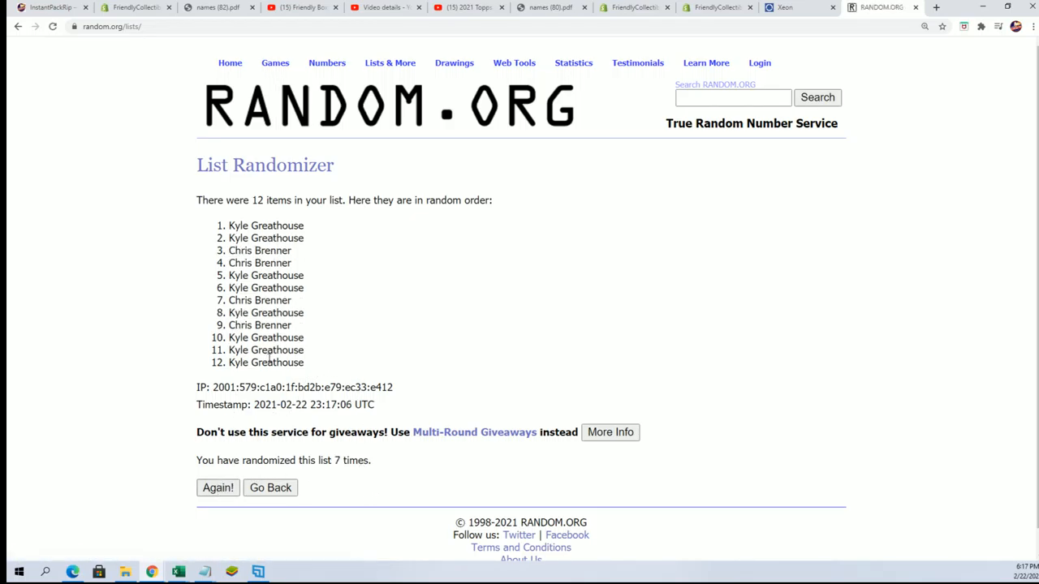
pyautogui.doubleClick(266, 224)
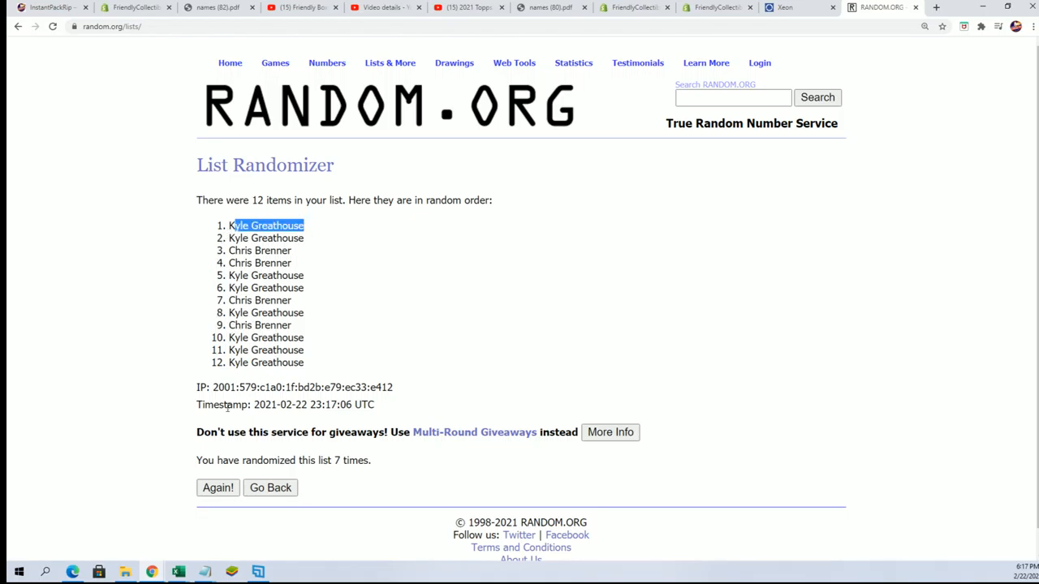